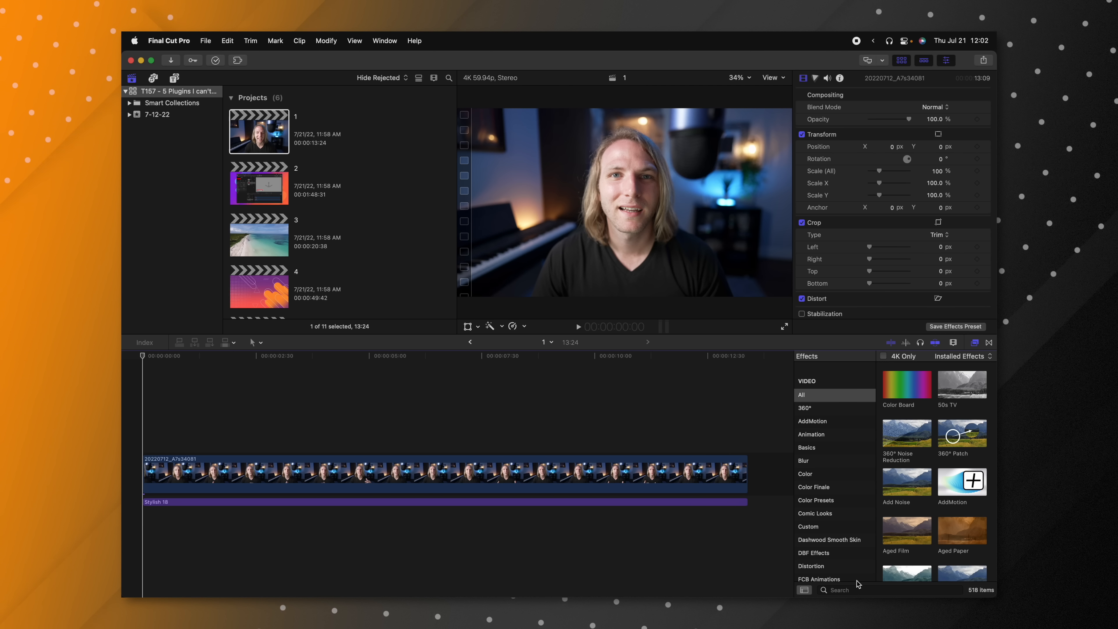
- Find the Keyper effect by searching 'key' in the Effects browser
type("keyper")
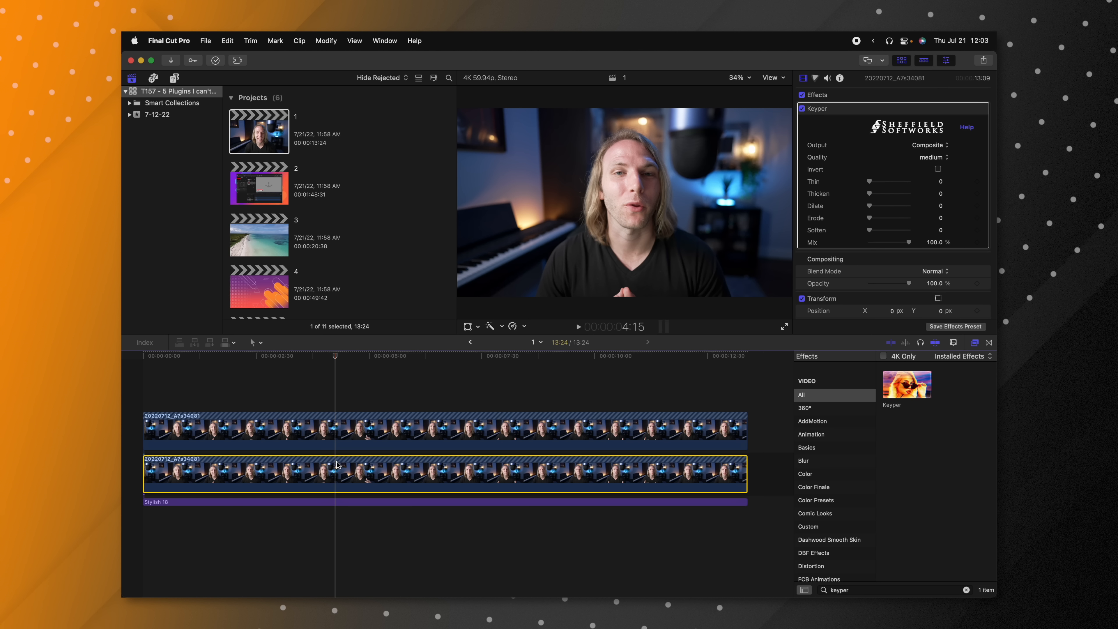
- Add a Color Wheels correction (Cmd-6) and push the Shadows puck toward green
key("cmd+6")
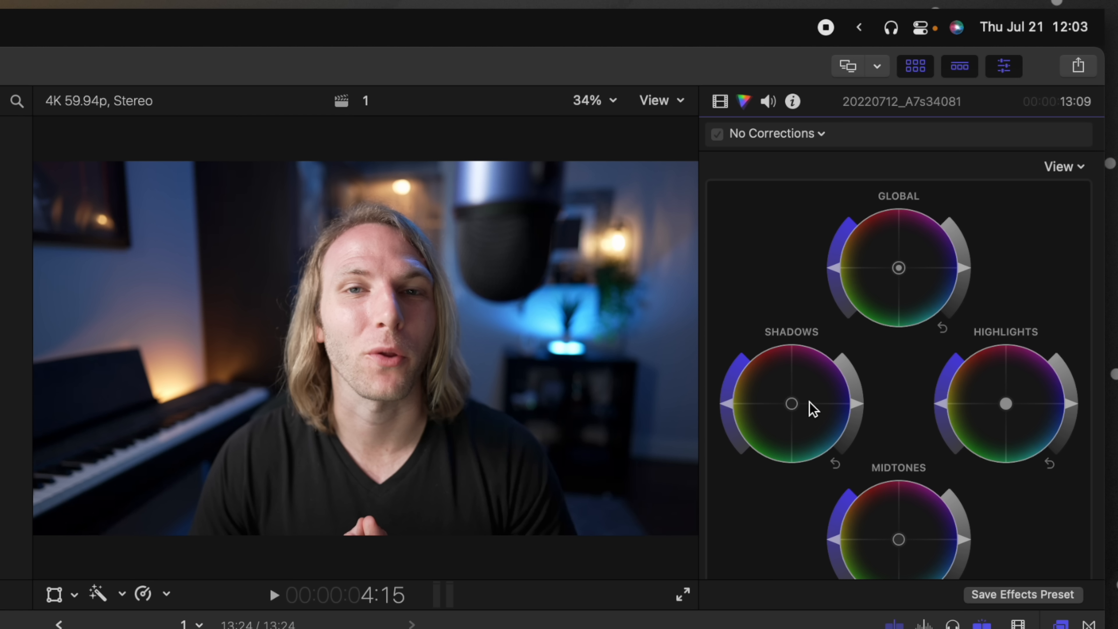
left_click_drag(791, 403, 758, 415)
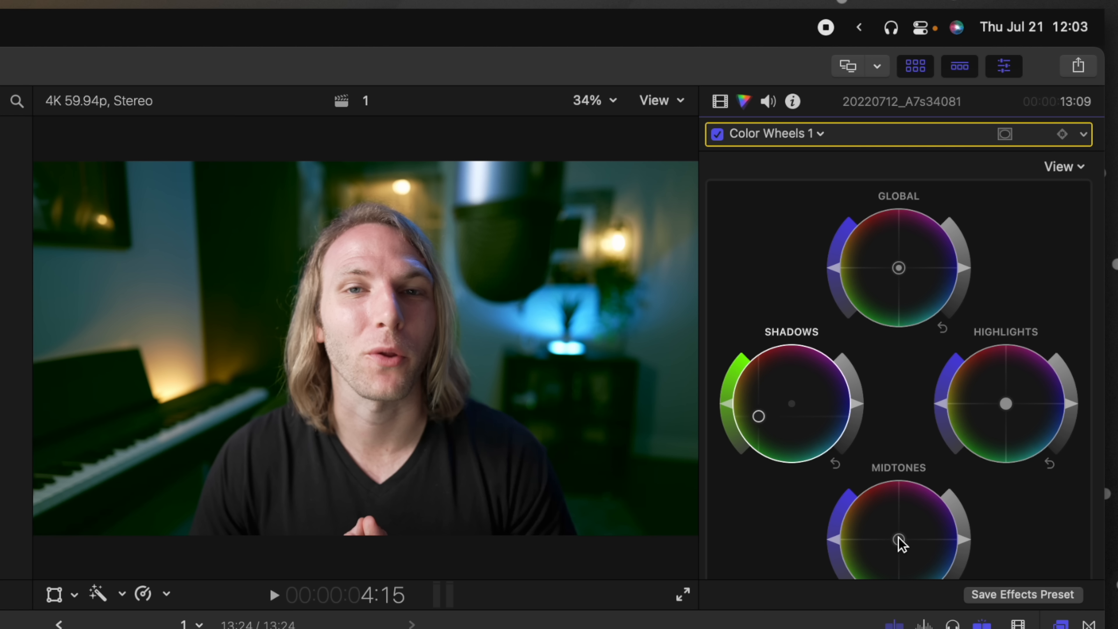
scroll("down", 3)
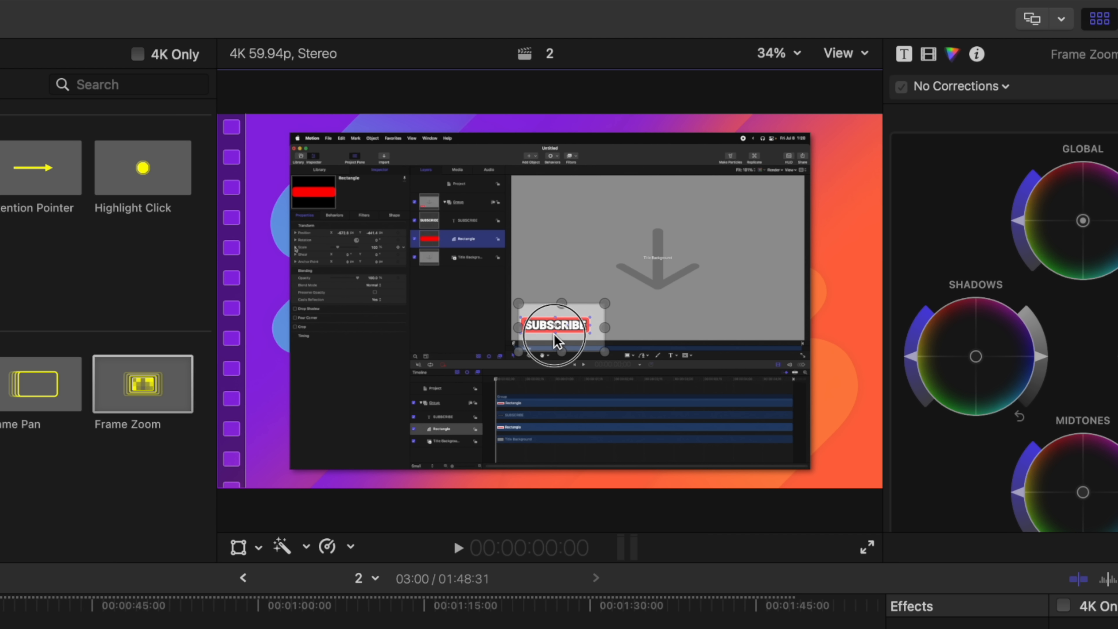
- Target the Frame Zoom and Focus Loupe callouts at the SUBSCRIBE button
left_click(458, 547)
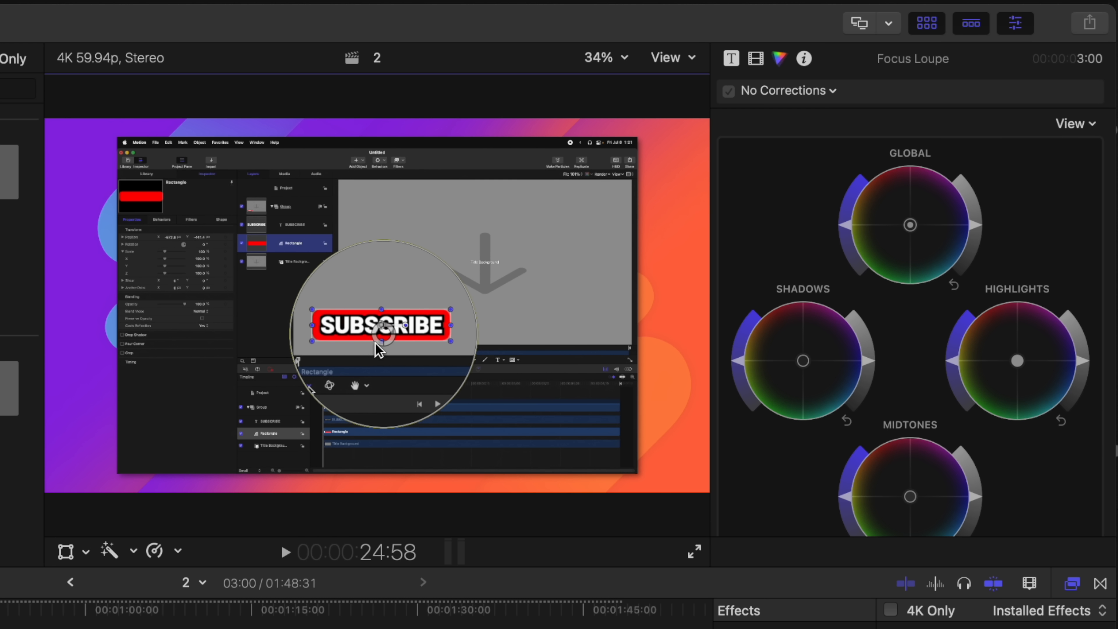
left_click(731, 58)
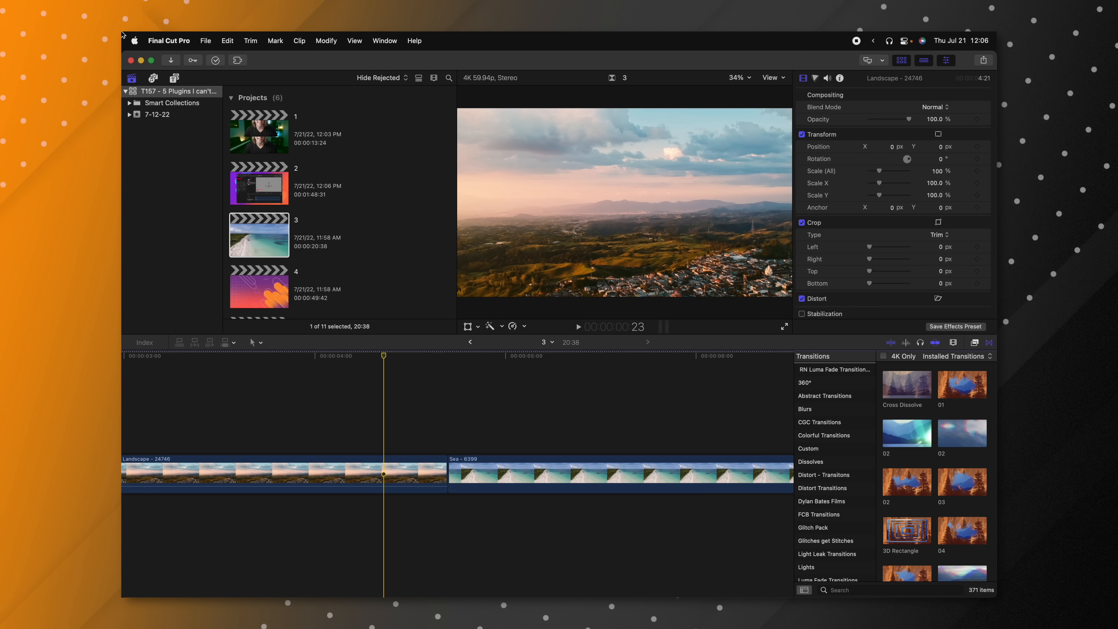
- Browse to the PremiumVFX Dynamic transition titles category
left_click(153, 77)
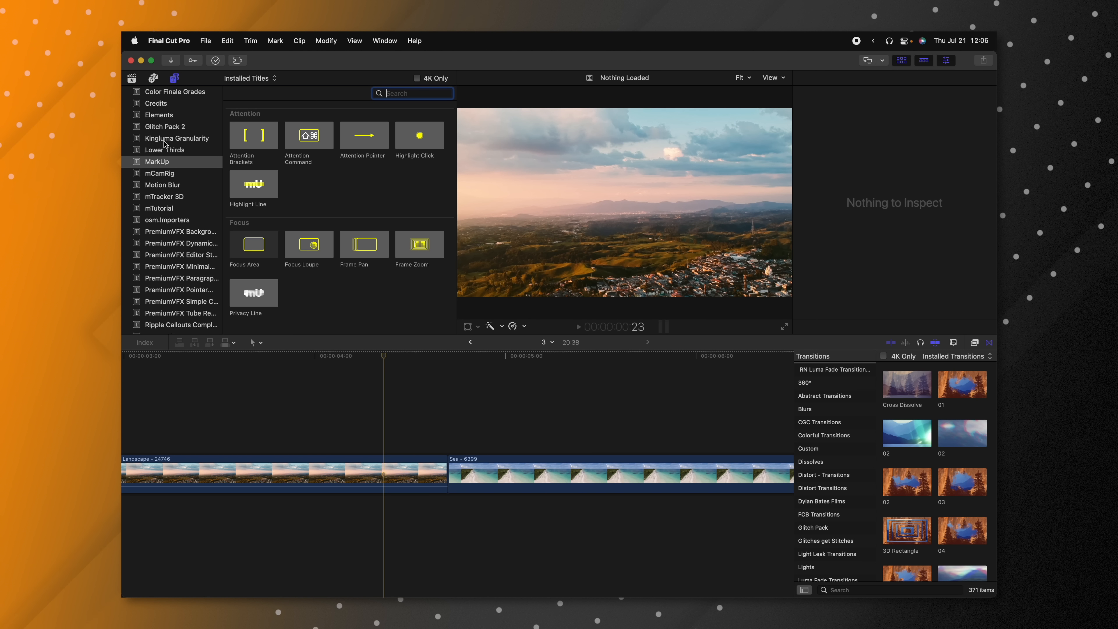
left_click(183, 243)
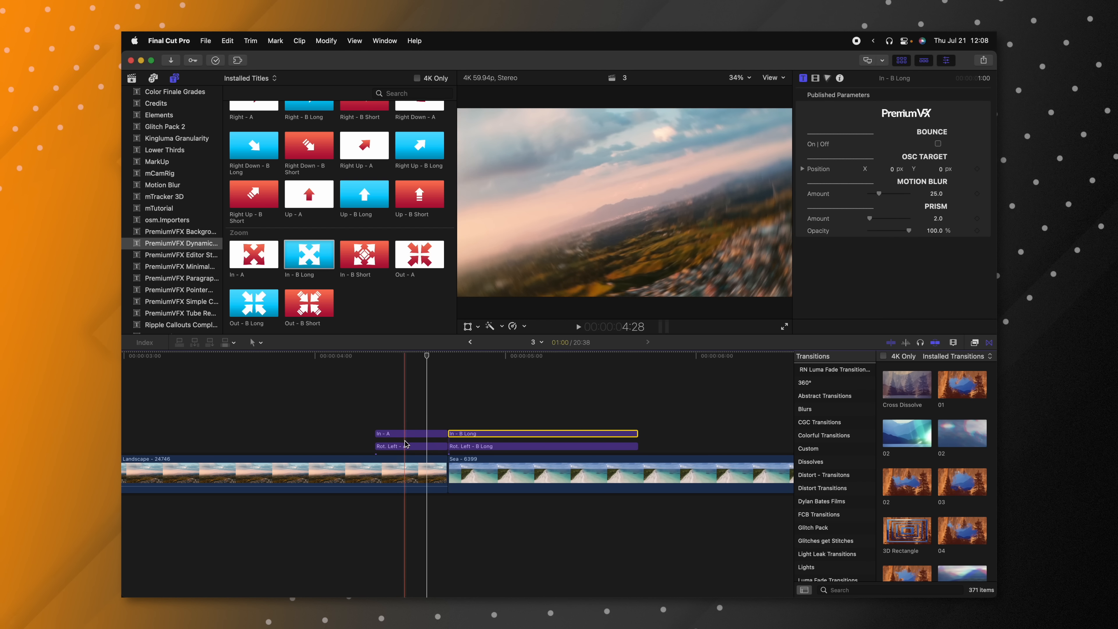
- Select the In - A transition and drag its zoom target off centre toward the lower right
left_click(410, 433)
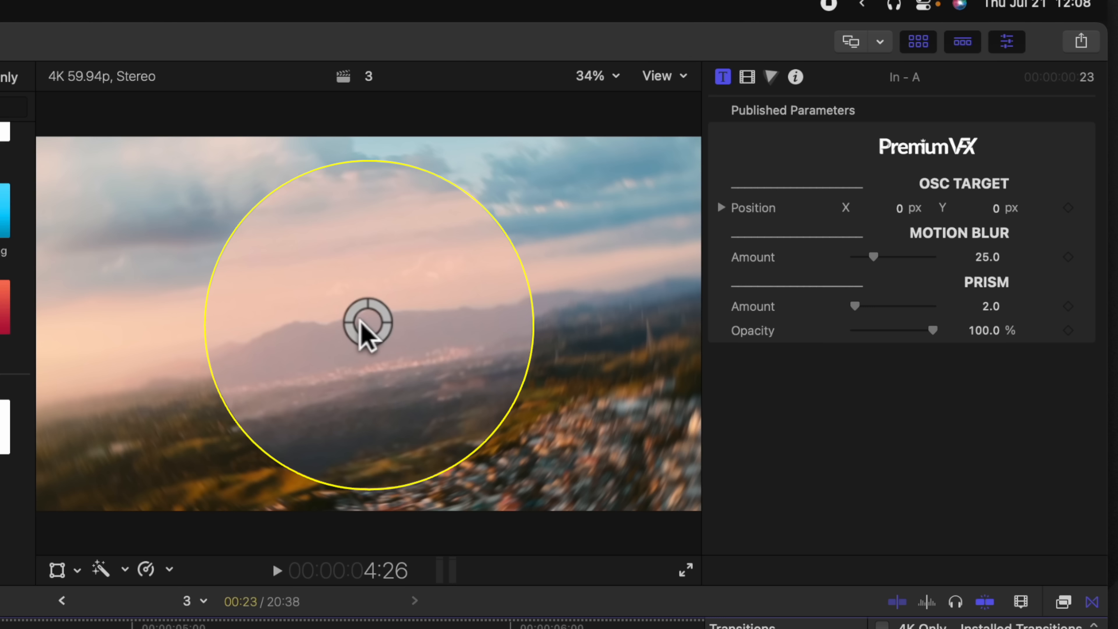
left_click_drag(367, 323, 467, 419)
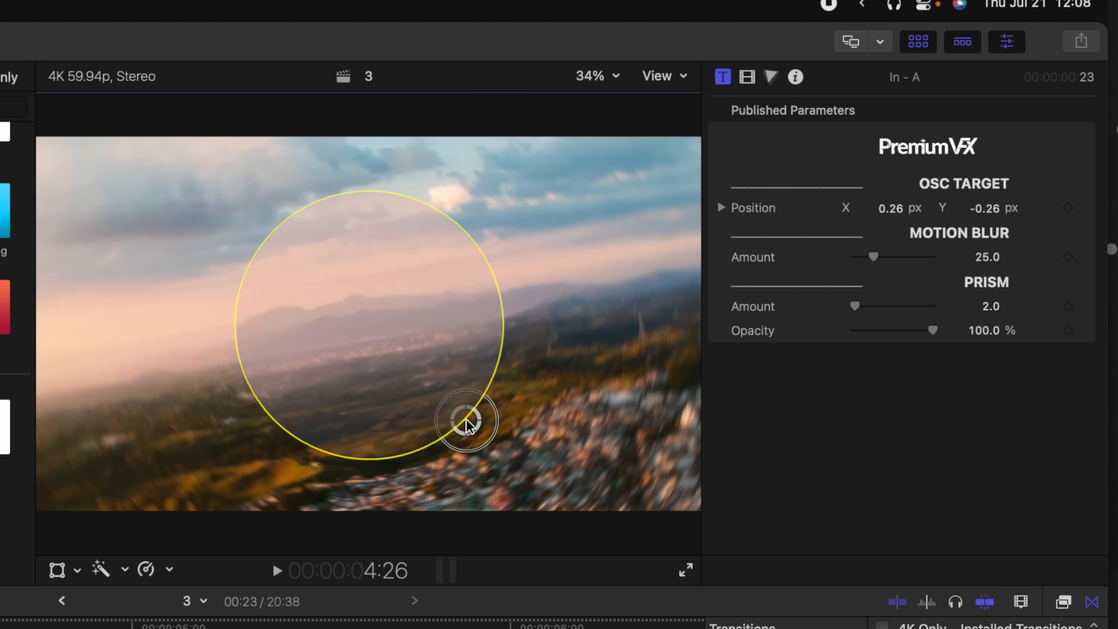
left_click_drag(467, 419, 316, 283)
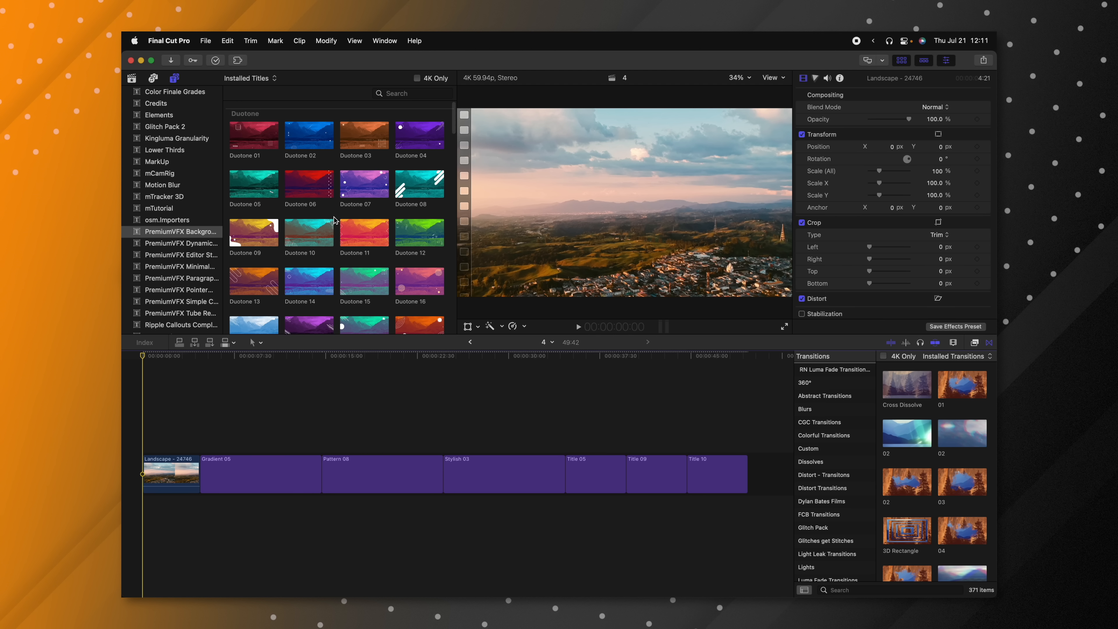
- Narrow the title's second bar to about 43% width and settle the title near frame centre
scroll("down", 3)
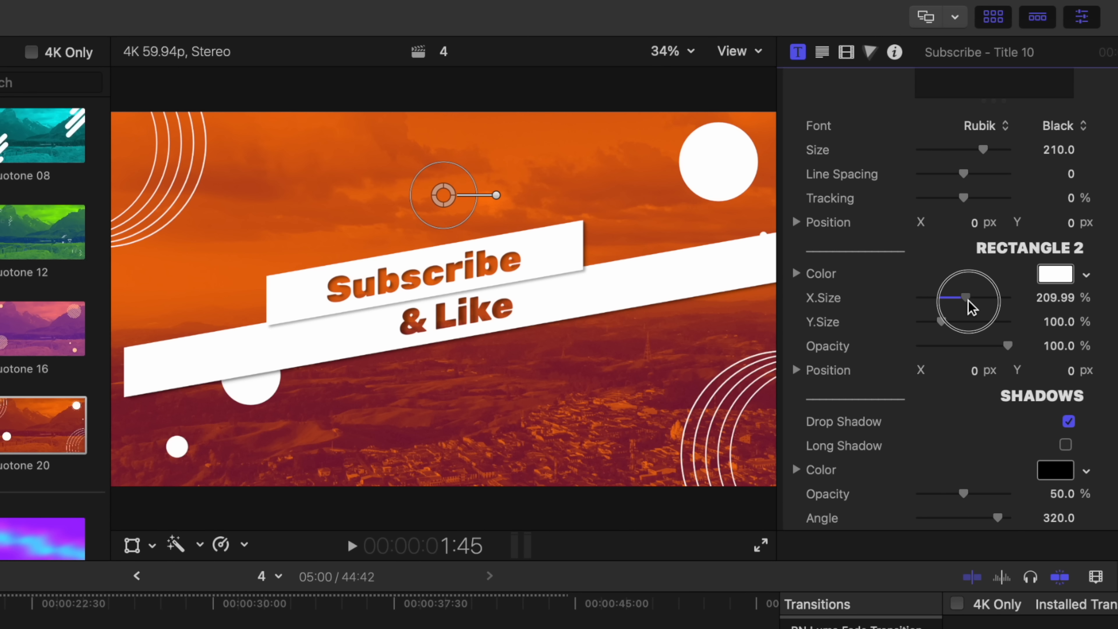
left_click_drag(964, 297, 934, 298)
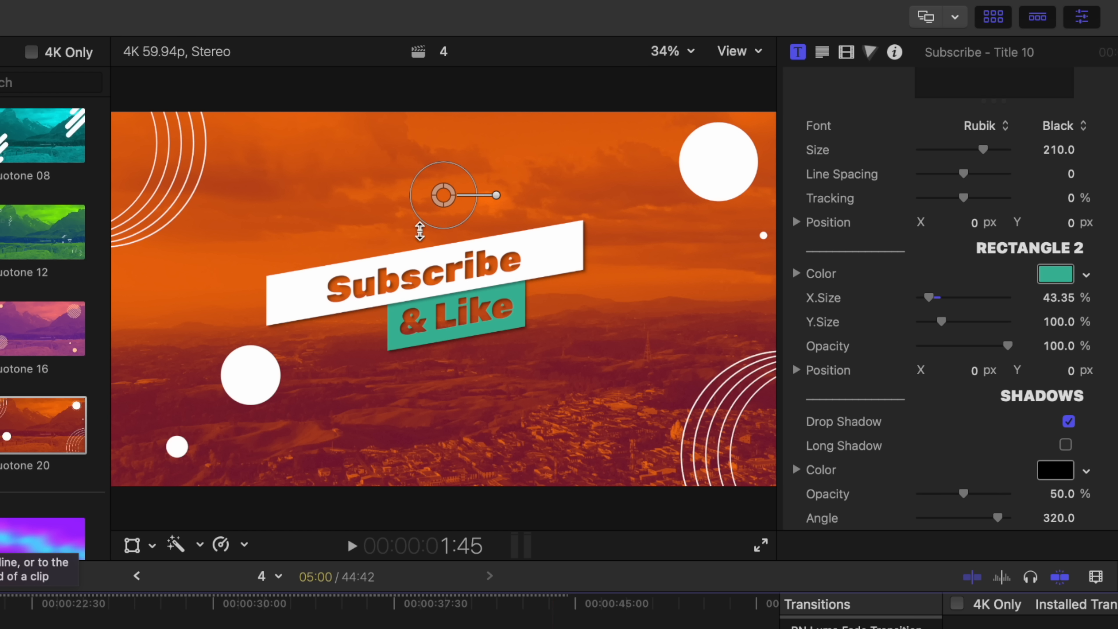
left_click_drag(442, 196, 604, 338)
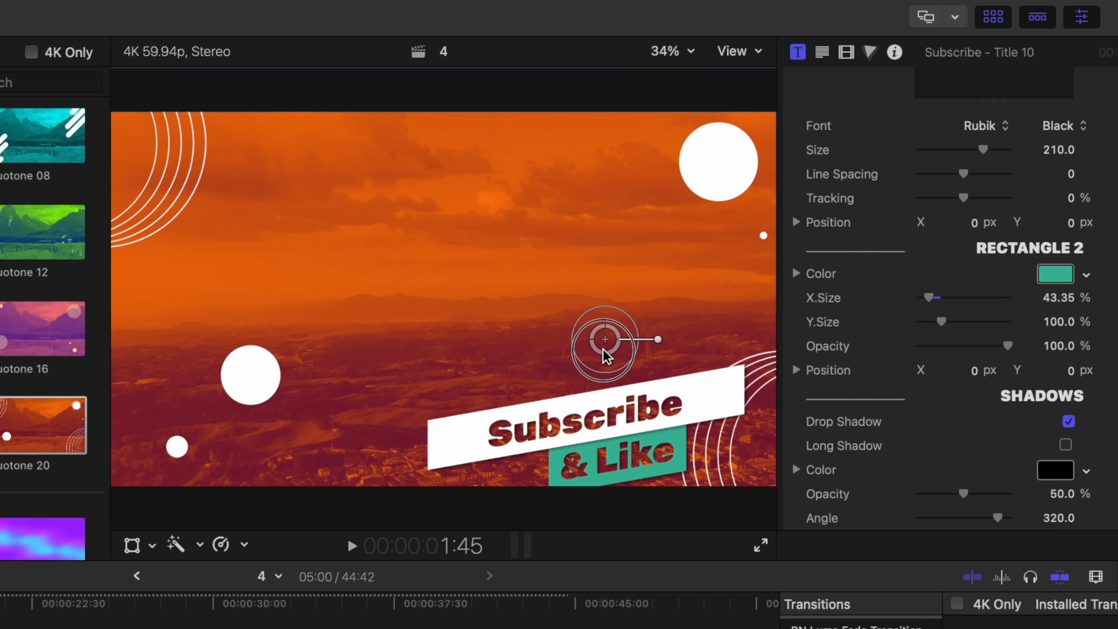
left_click_drag(603, 339, 446, 193)
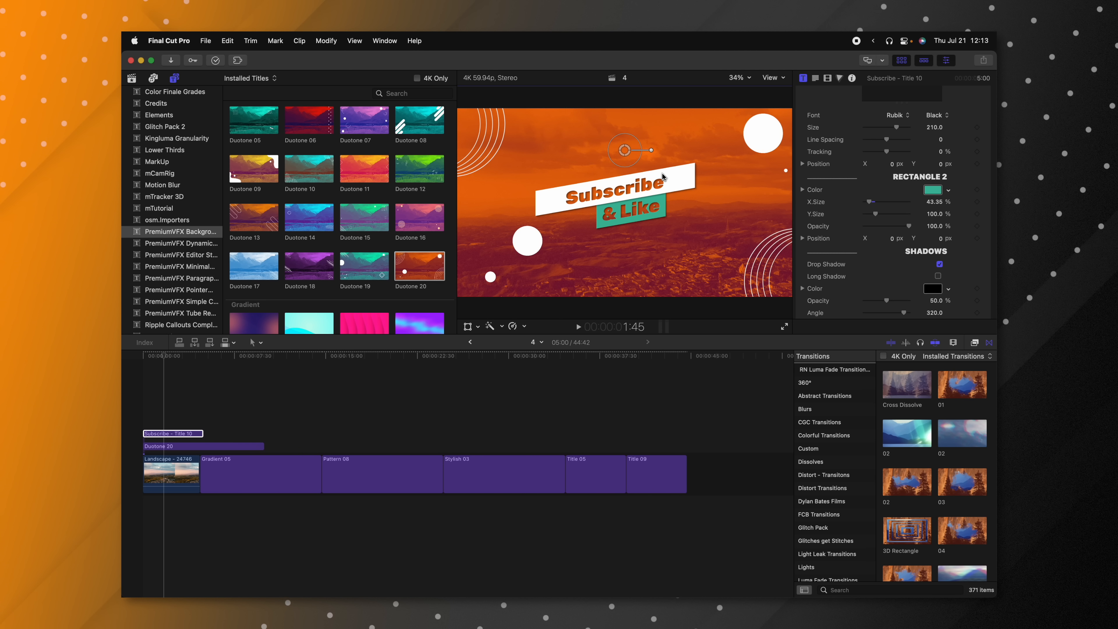
scroll("down", 3)
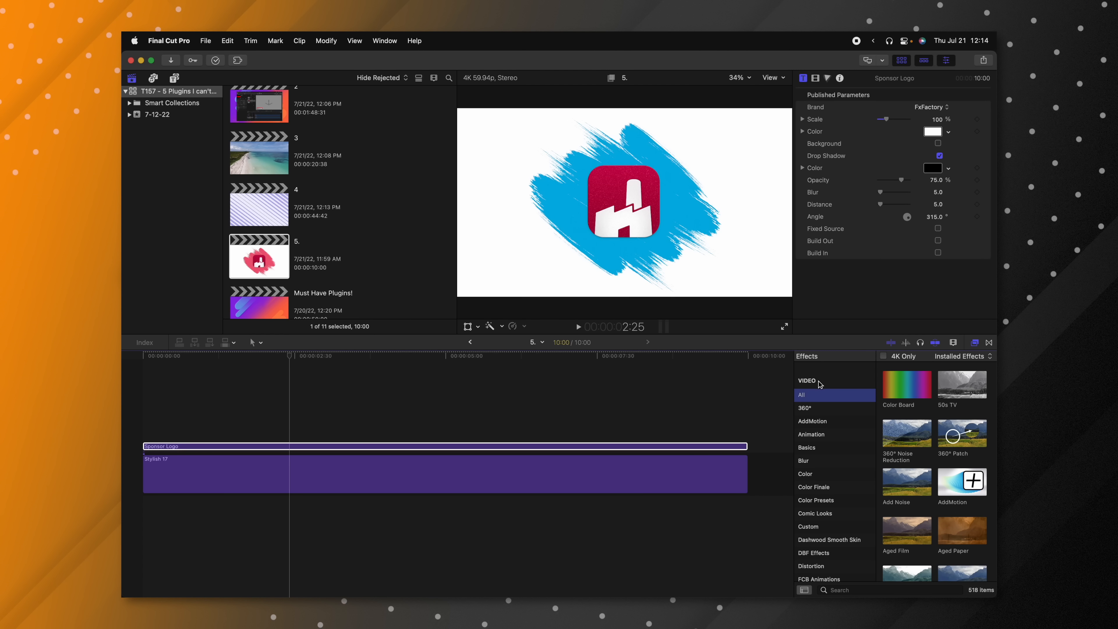
- Apply AddMotion from all video effects to the Sponsor Logo and show its Video inspector settings
left_click(812, 420)
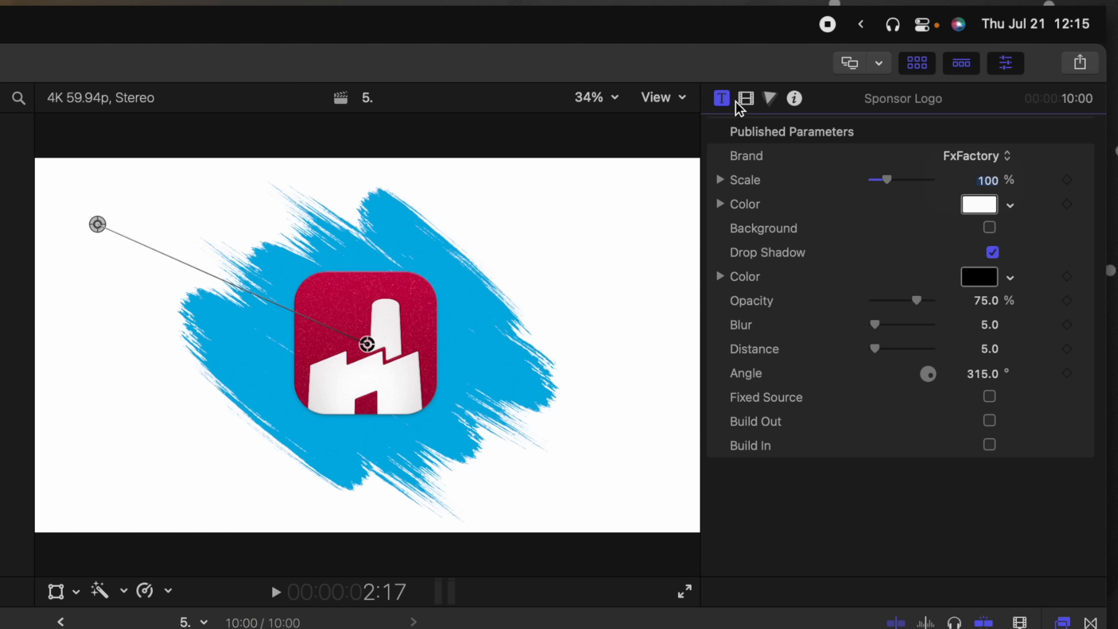
left_click(745, 98)
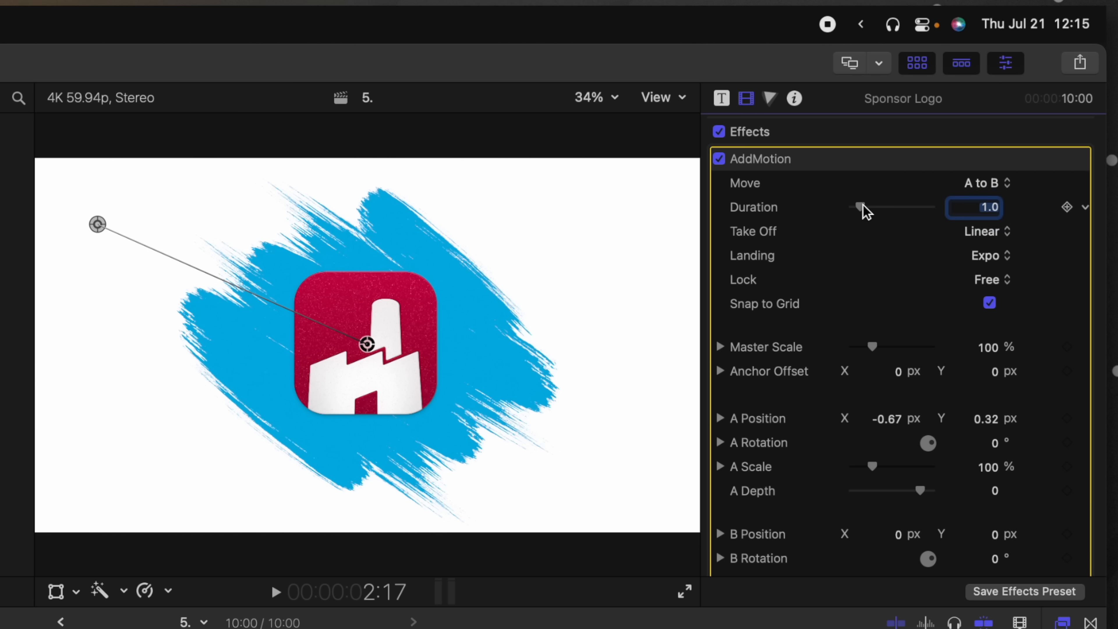
- Set the AddMotion duration to 1.0 and the landing easing to Snagged
left_click_drag(858, 207, 868, 207)
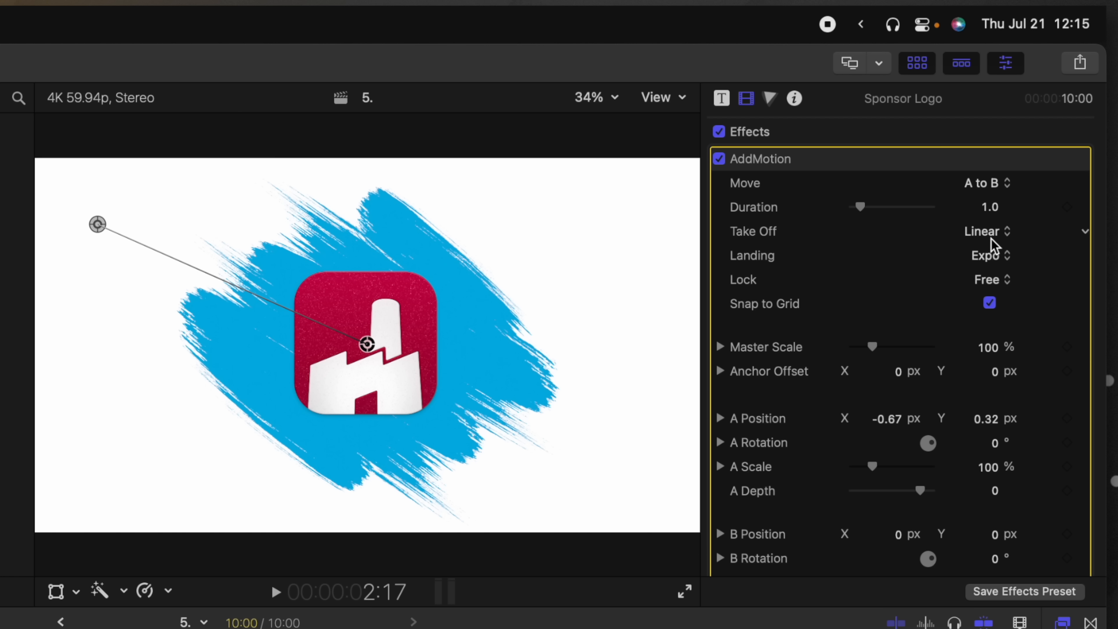
mouse_move(988, 239)
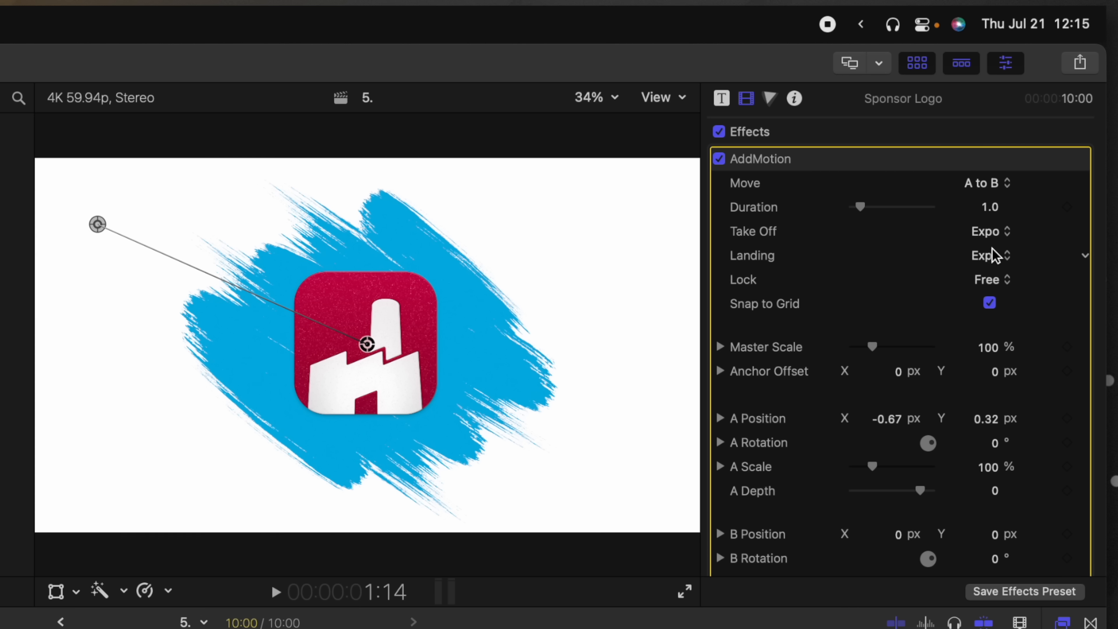
left_click(989, 255)
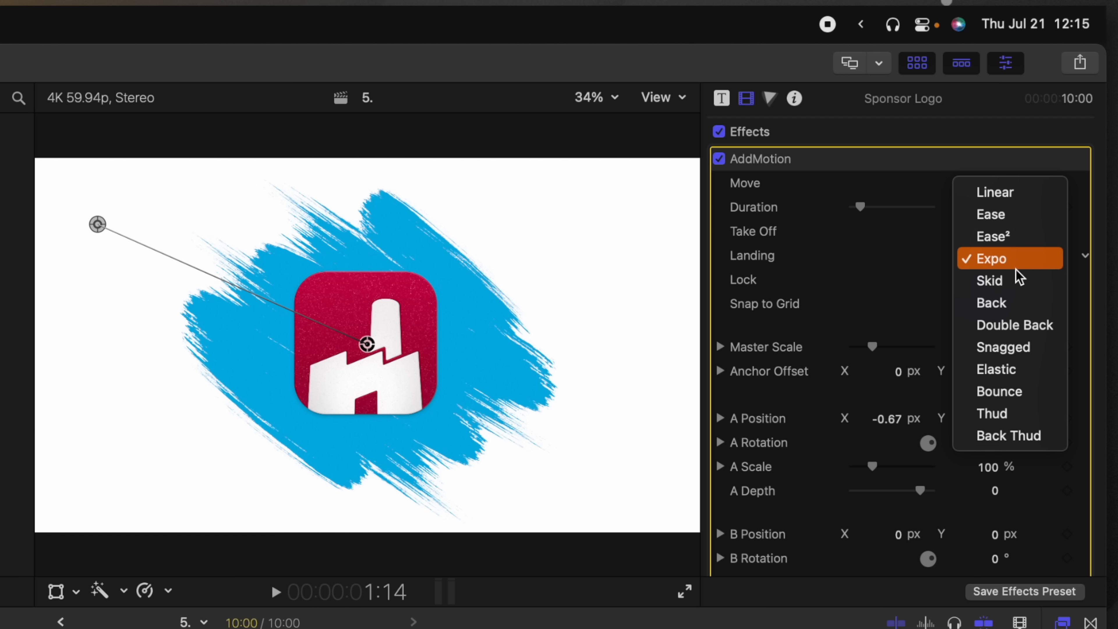
left_click(1003, 347)
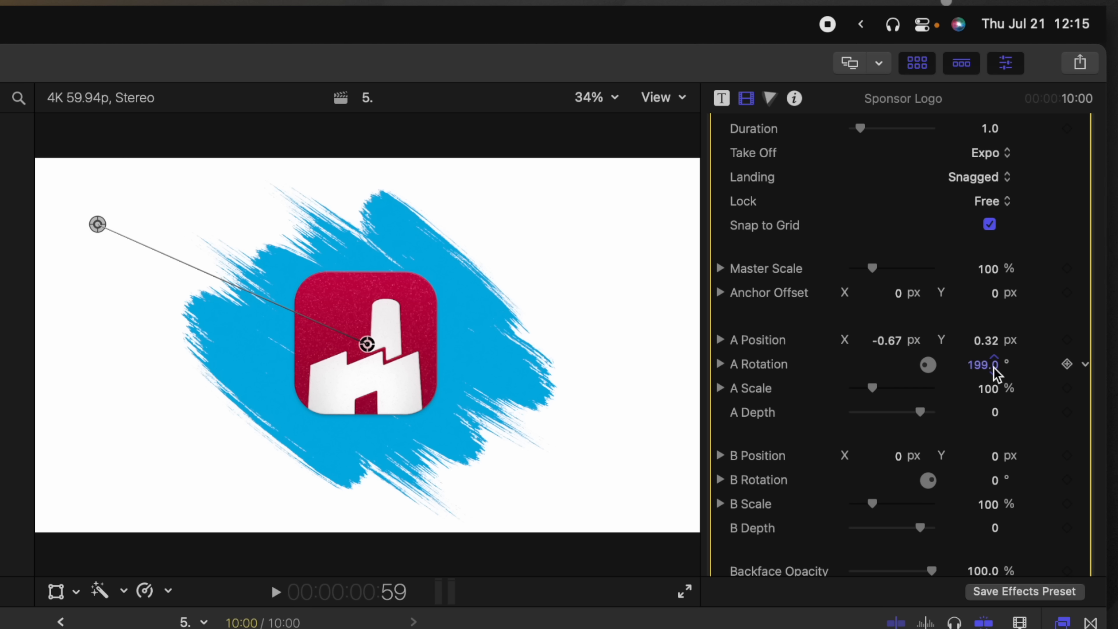
- Rotate start position A to 199° and reverse the move to play B to A
left_click_drag(871, 388, 867, 388)
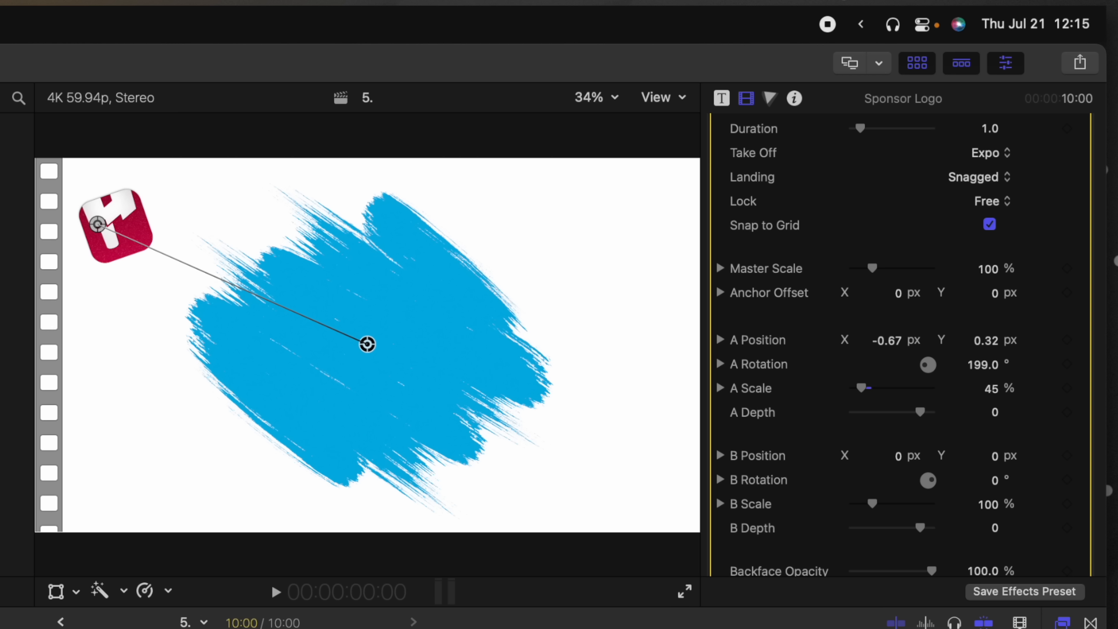
left_click(273, 592)
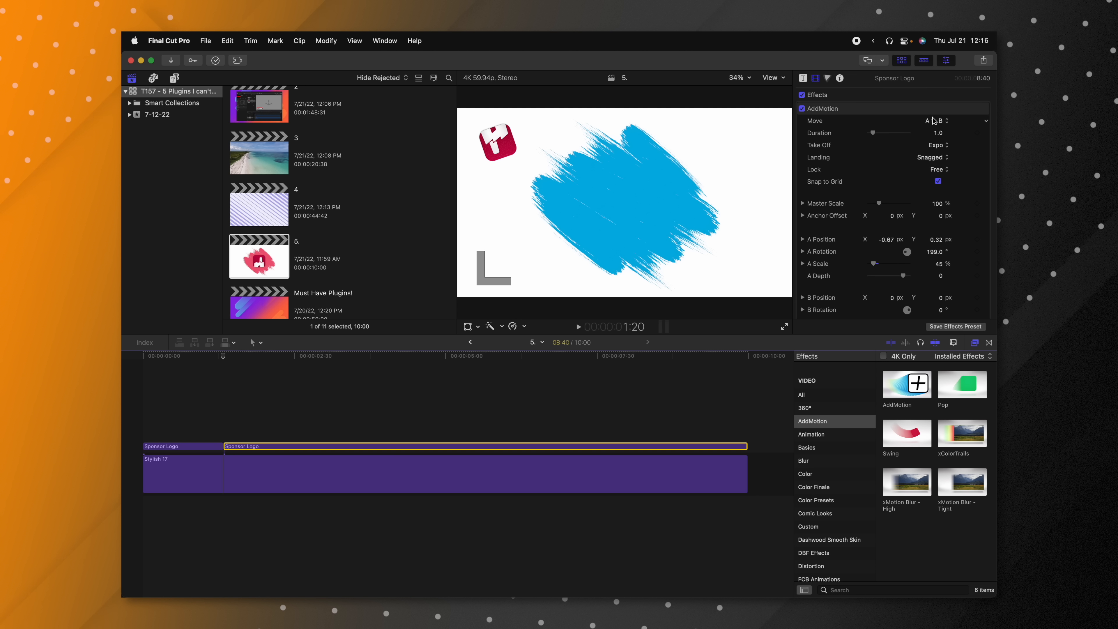
left_click(934, 120)
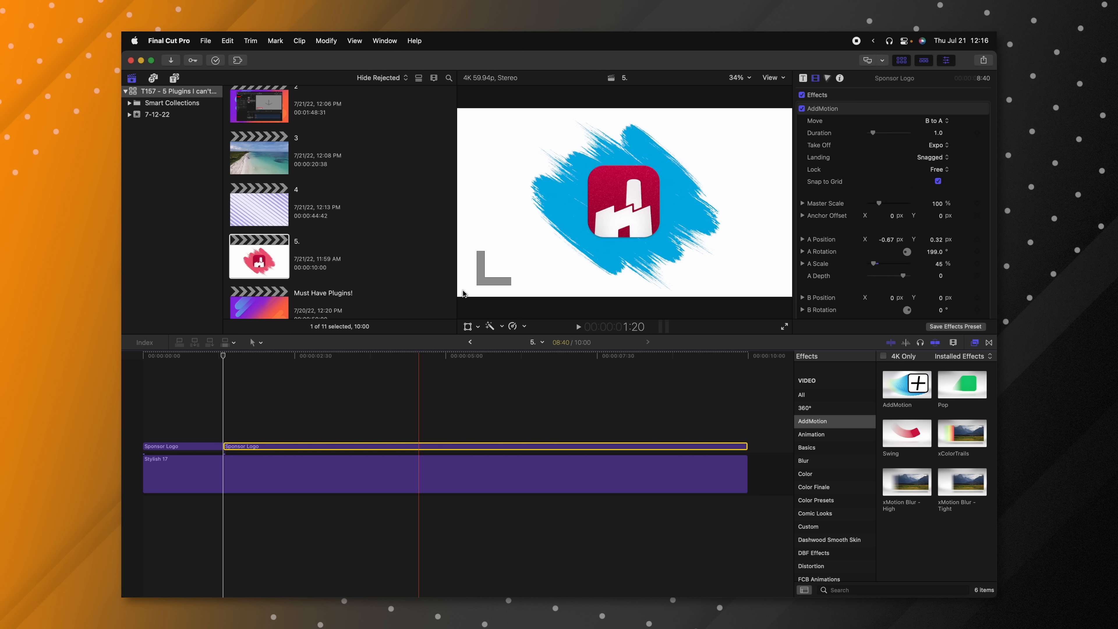